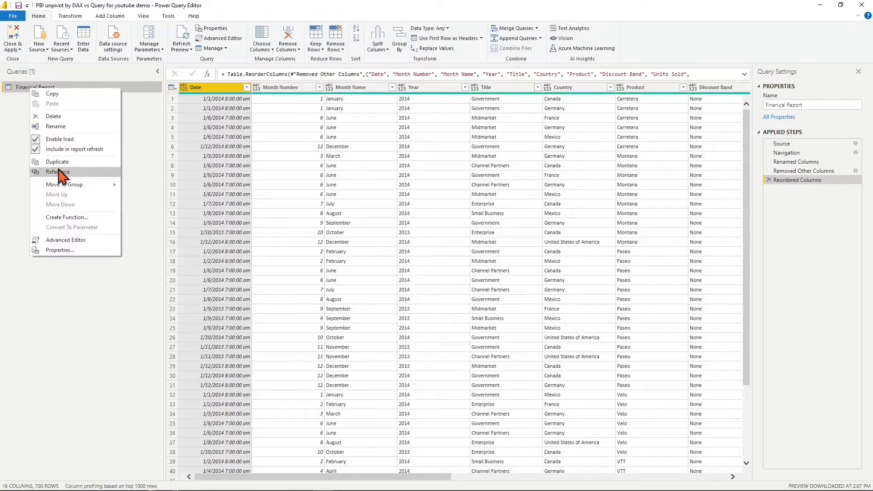
Step: Create a reference query from Financial Report named Financial Report Unpivot by Query
{"action": "left_click", "coordinate": [57, 162]}
{"action": "type", "text": "Finanical Report Unpivot by Query"}
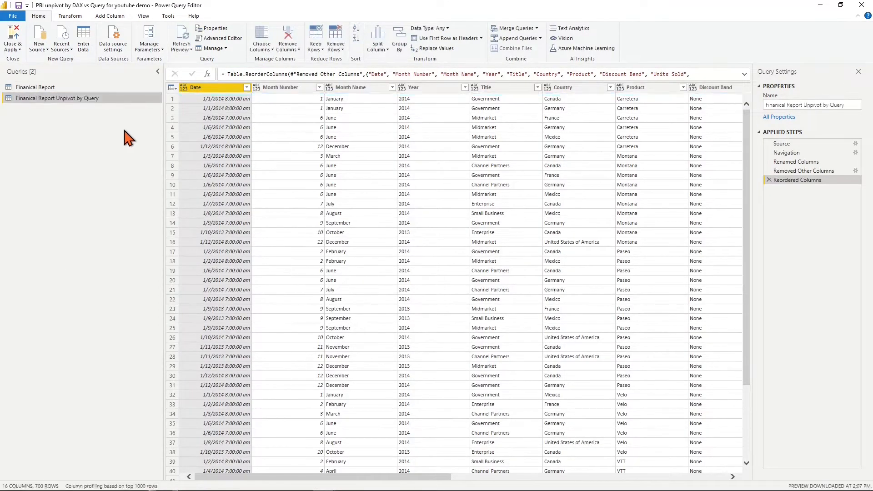
{"action": "scroll", "scroll_direction": "right", "scroll_amount": 3}
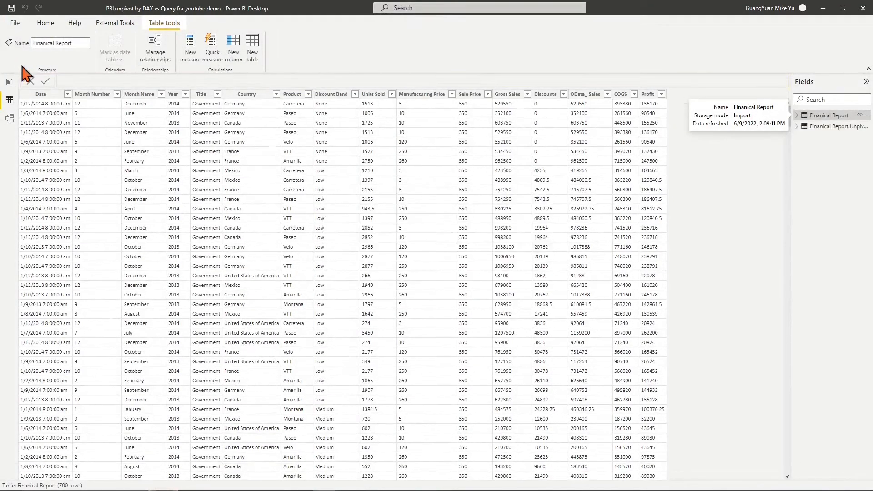
Step: Sort the Financial Report Unpivot by Query table by its Date column and review the Attribute/Value rows
{"action": "left_click", "coordinate": [65, 94]}
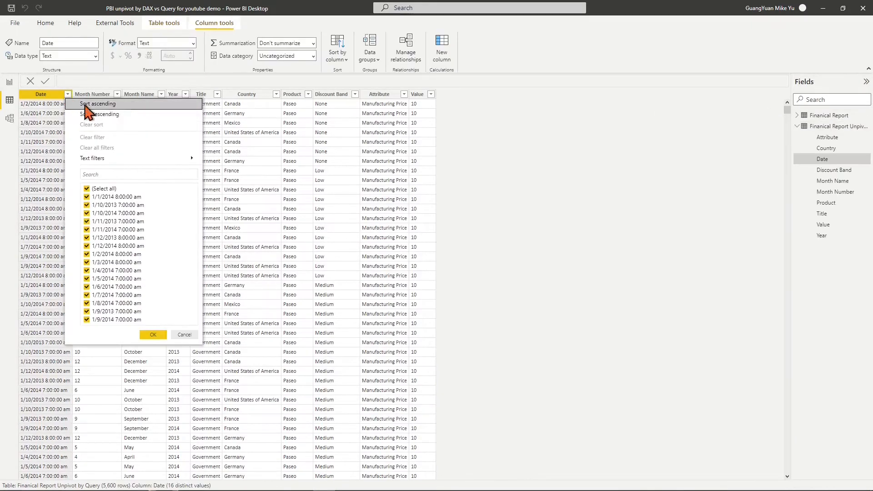
{"action": "left_click", "coordinate": [99, 104]}
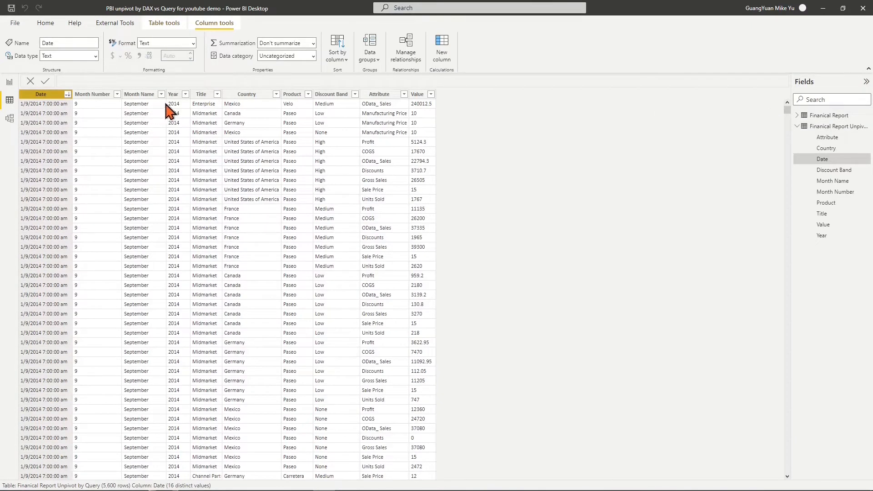
{"action": "scroll", "scroll_direction": "down", "scroll_amount": 3}
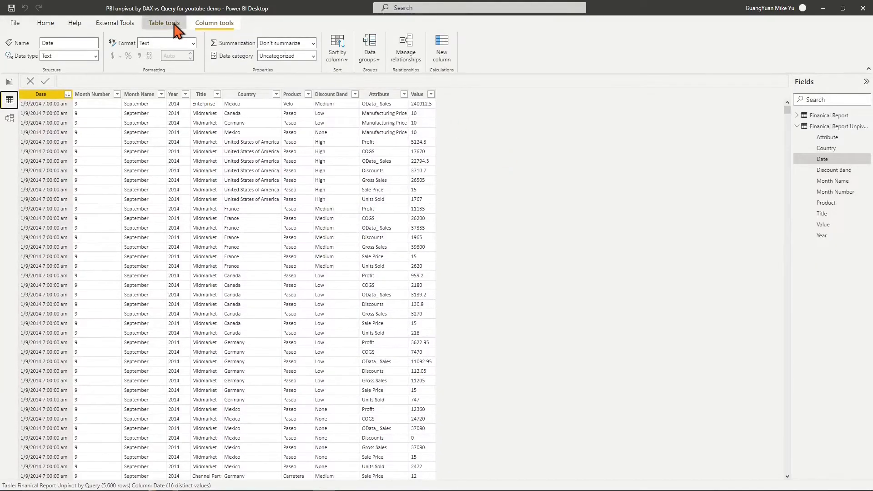
Step: Create a new calculated table from Table tools named Fiancial Report Unpivot by DAX
{"action": "left_click", "coordinate": [164, 22]}
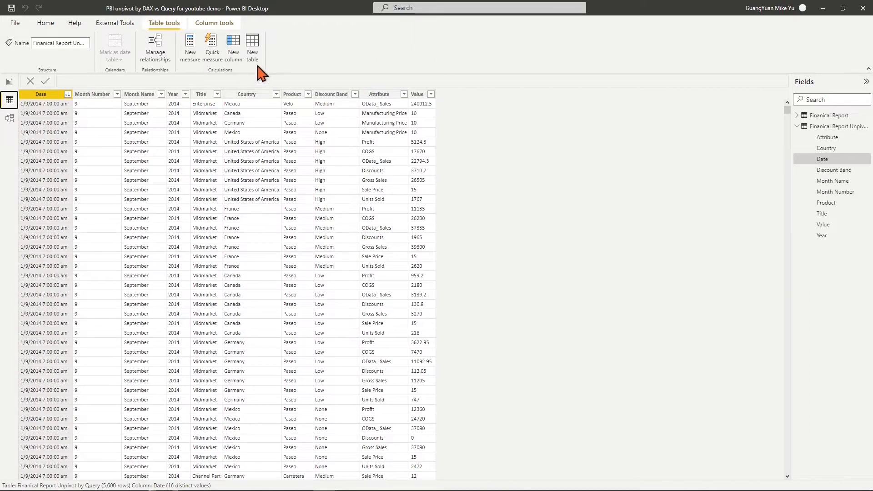
{"action": "left_click", "coordinate": [252, 45]}
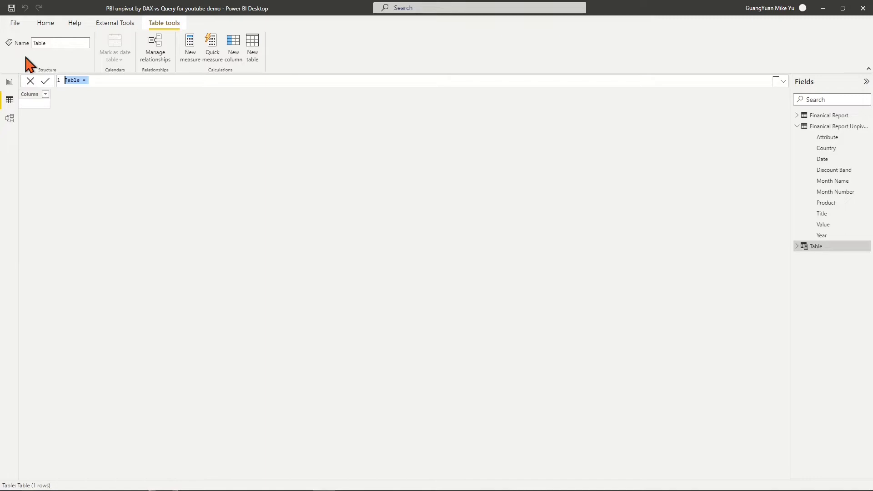
{"action": "type", "text": "Fiancial Report"}
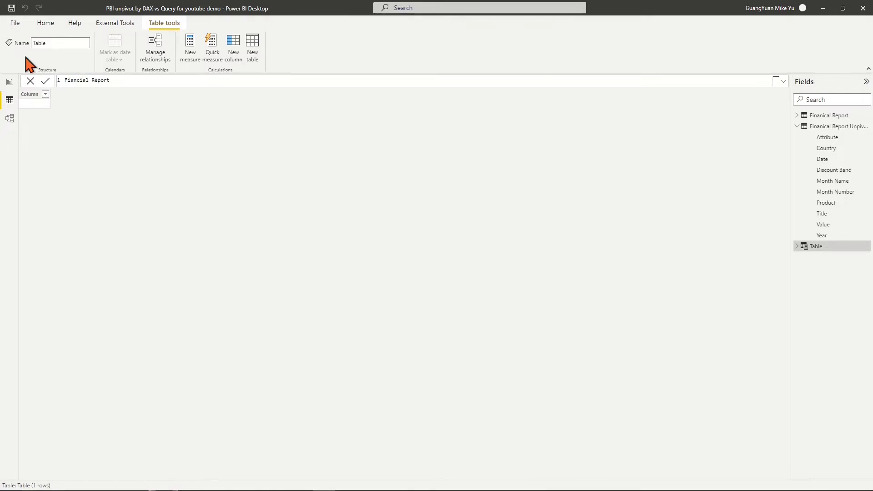
{"action": "type", "text": "Unpivot by DAX ="}
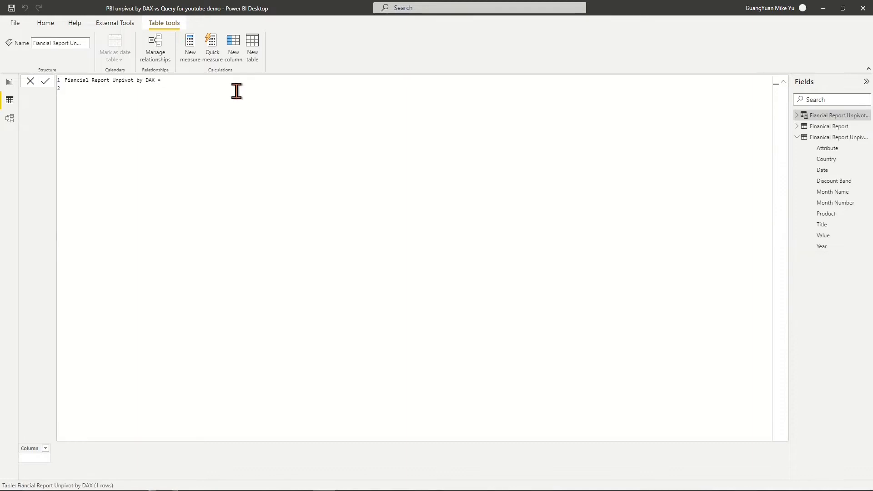
Step: Write VAR _Table1 = SELECTCOLUMNS('Financial Report', ...) with Date, Month Name, Year, Title, Country, Discount Band and an Attribute/Value pair
{"action": "type", "text": "VAR _Table1"}
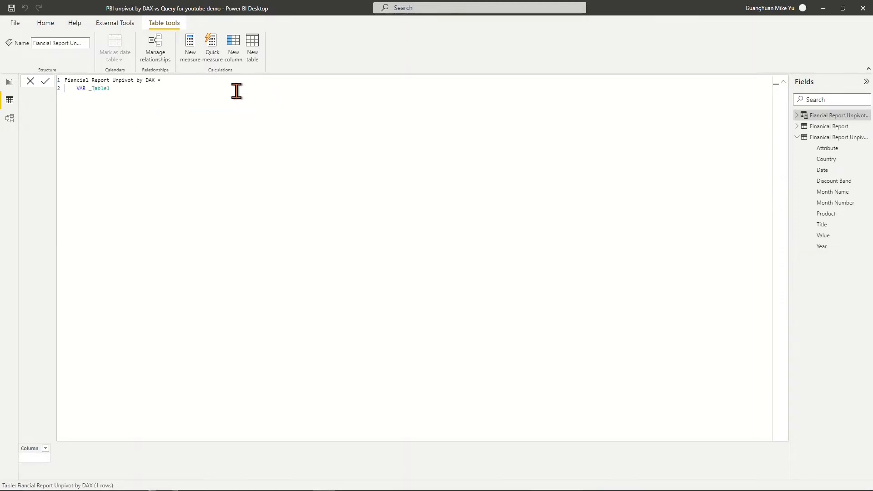
{"action": "type", "text": "SELECTCOLUMNS('Finanical Report',\"Date\", [Date],\"[Month Number\", [Month Number"}
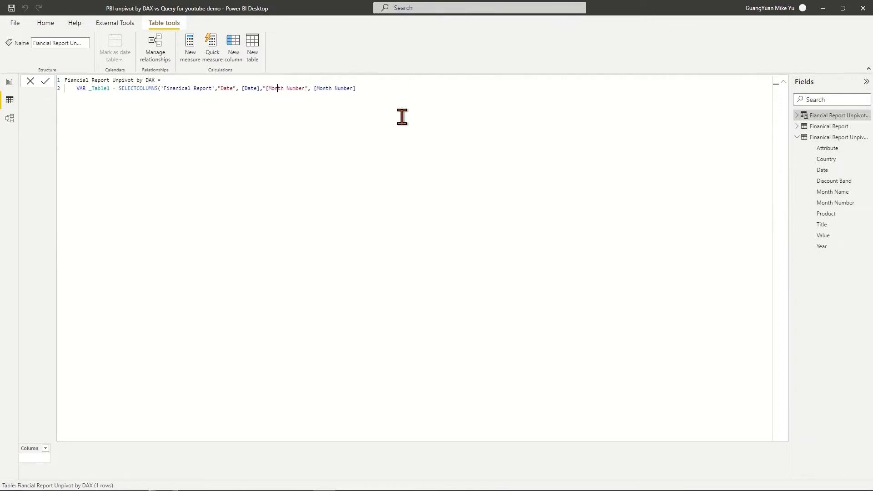
{"action": "type", "text": ",\"Month Name\",[Month Name]"}
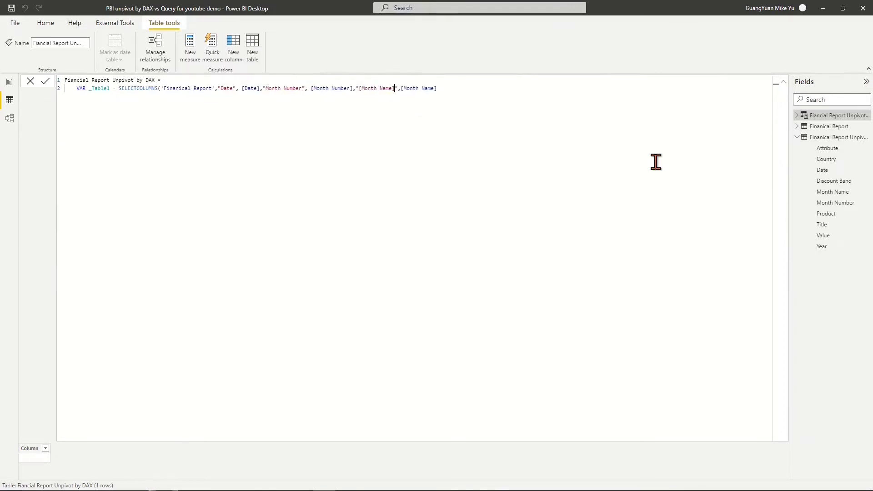
{"action": "type", "text": "\"Year\",[Year]"}
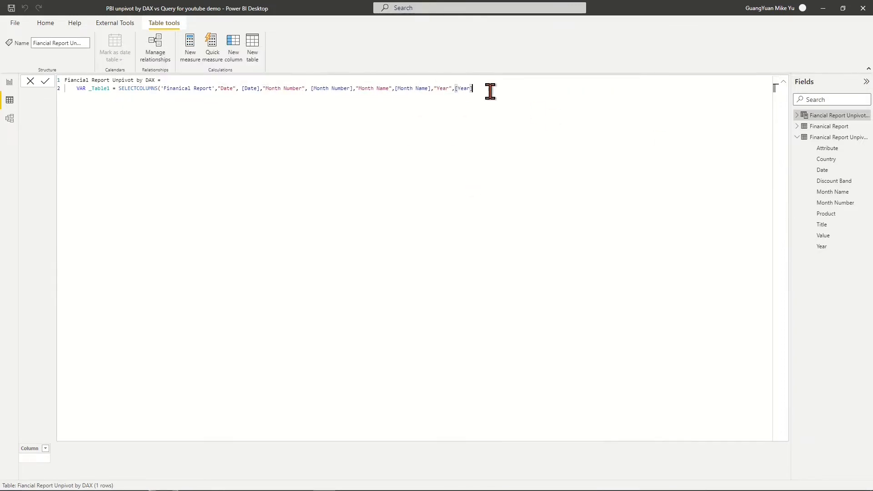
{"action": "type", "text": "\"Title\",[Title]"}
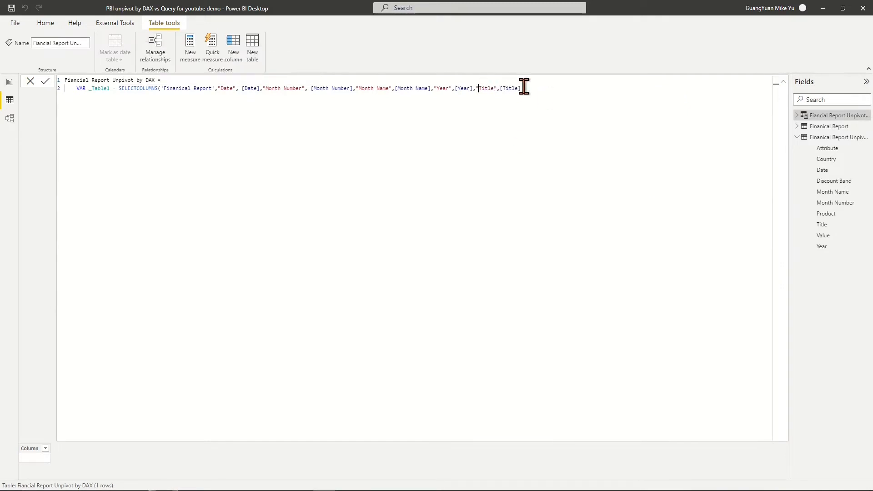
{"action": "type", "text": ",\"Country\",[Country],\"Product\",[Product"}
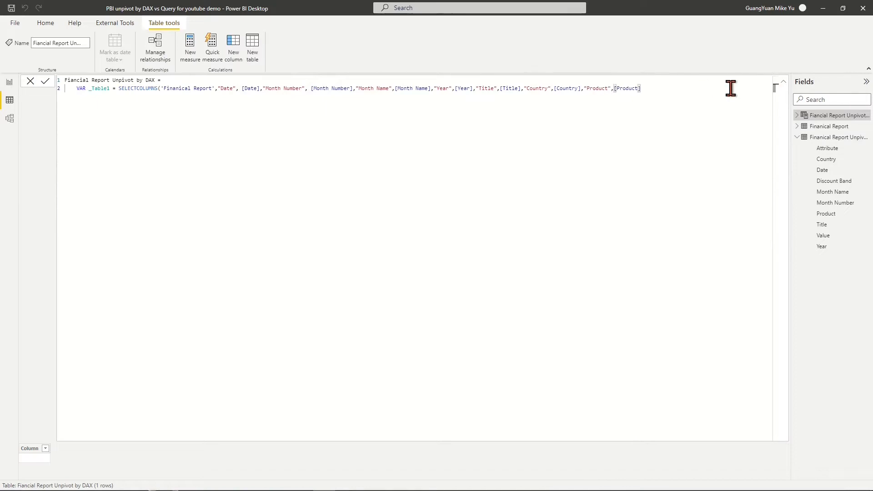
{"action": "type", "text": ",\"Discount Band\",[Discount Band]"}
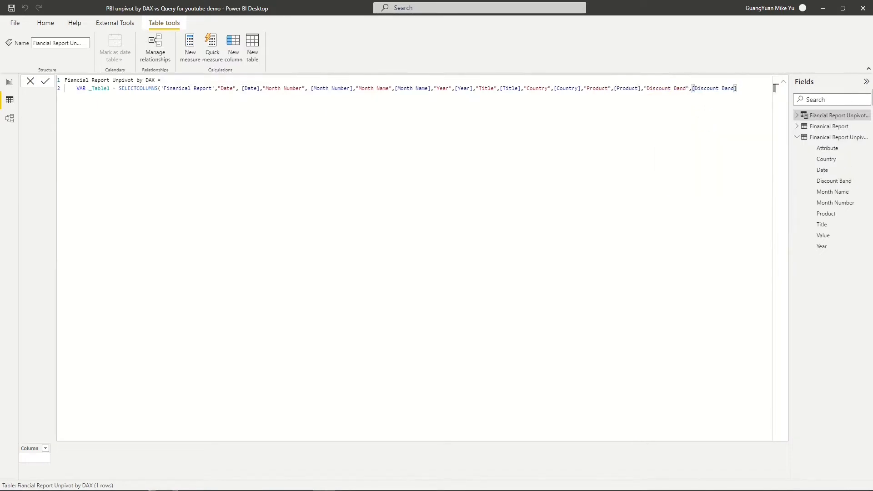
{"action": "type", "text": ","}
{"action": "type", "text": "\"Attribute\",\"\",\"Value\","}
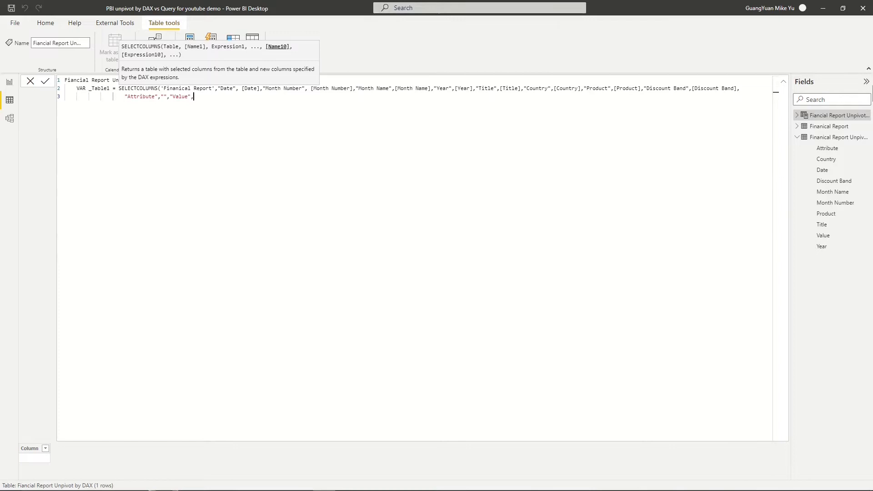
{"action": "type", "text": "[Sale Price"}
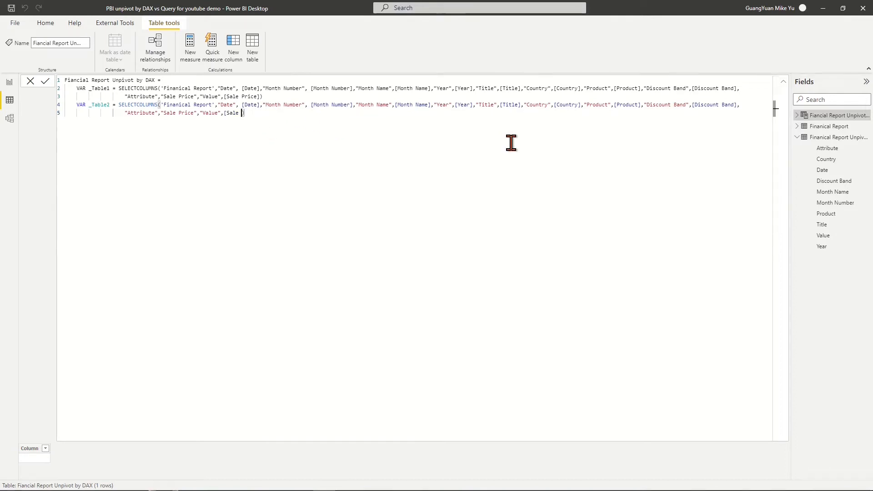
Step: Add variables _Table2 to _Table8, each pairing a measure such as Gross Sales as Attribute and Value
{"action": "type", "text": "["}
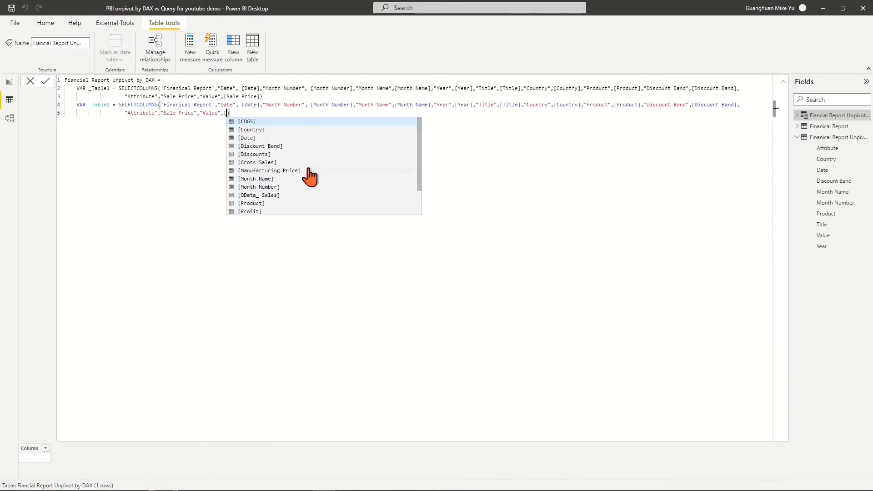
{"action": "left_click", "coordinate": [257, 162]}
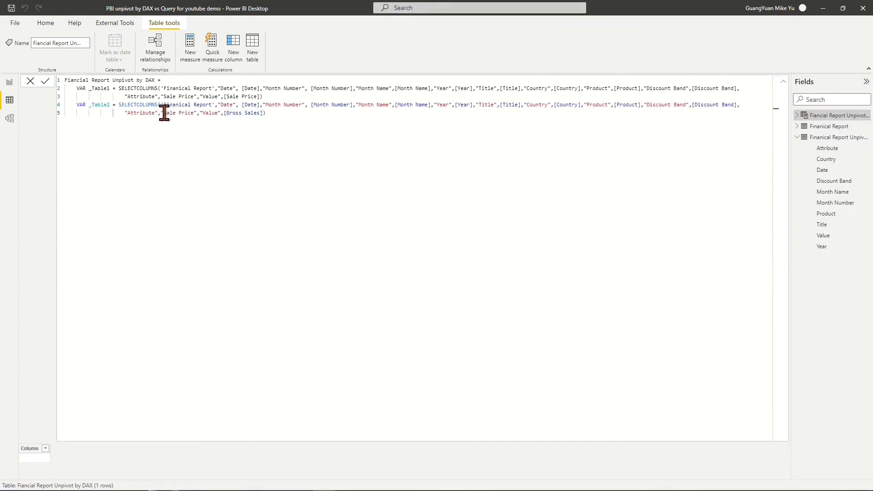
{"action": "type", "text": "Gross Sales"}
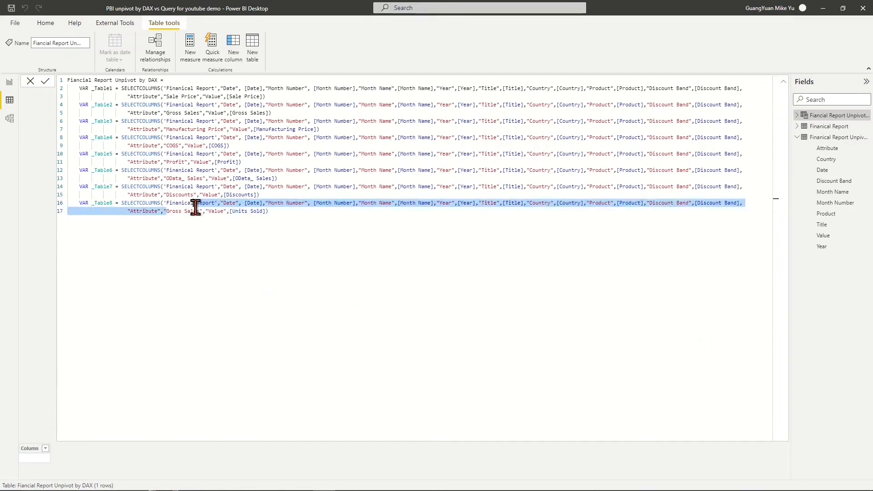
Step: Add VAR _UNIONTABLE = UNION(_Table1 ... _Table8) and RETURN _UNIONTABLE to commit the 5,600-row table
{"action": "type", "text": "VAR _Un"}
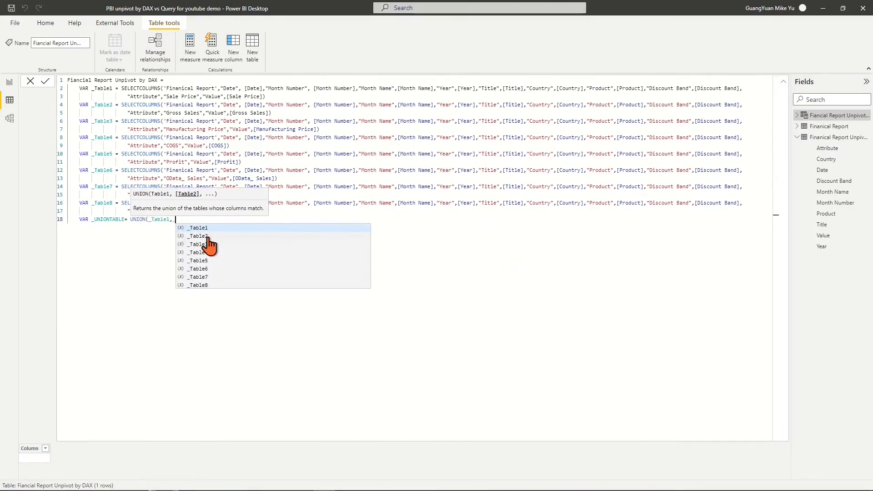
{"action": "type", "text": "_Table2,_Table3,_Table4"}
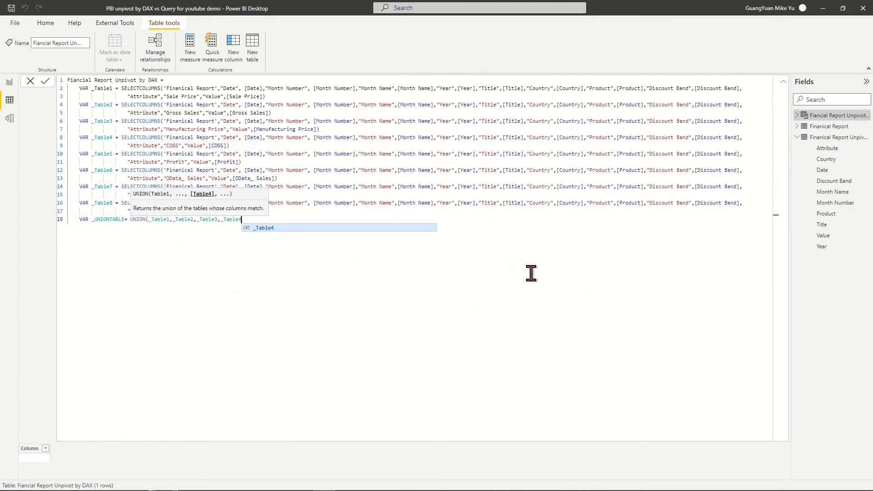
{"action": "type", "text": "_Table5,_Table6,_Table7,_Table8)"}
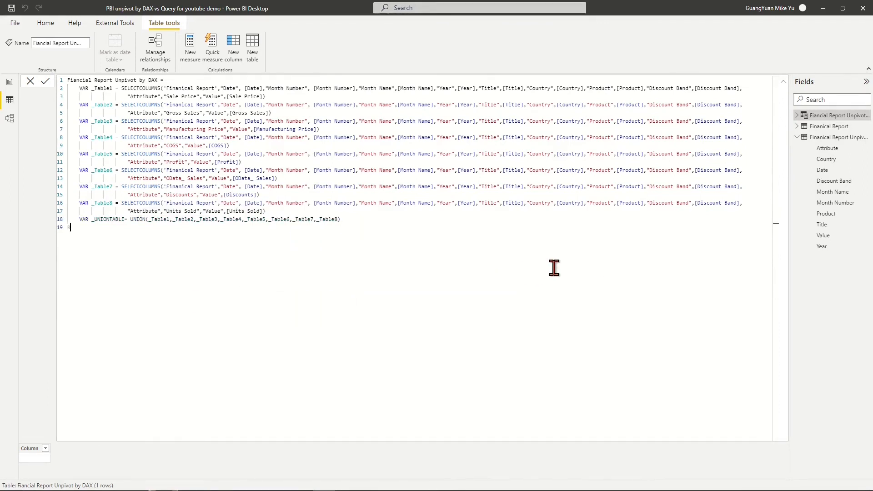
{"action": "type", "text": "RETURN"}
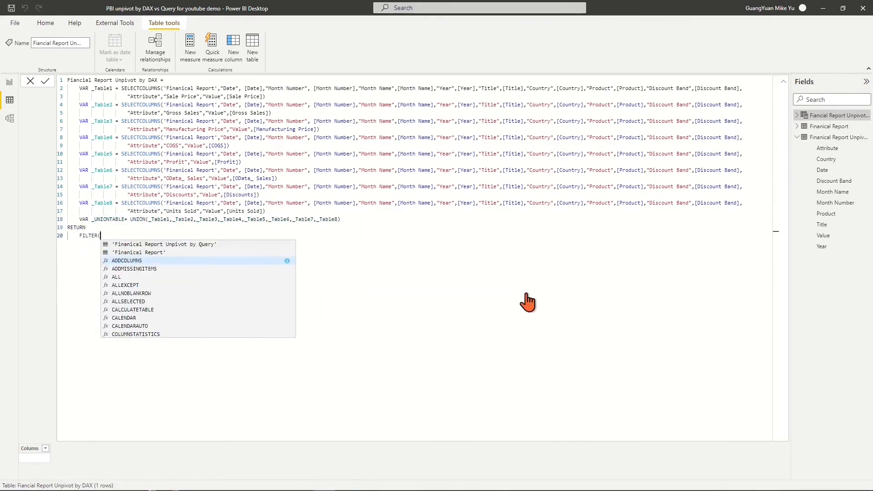
{"action": "type", "text": "_UNIONTABLE,"}
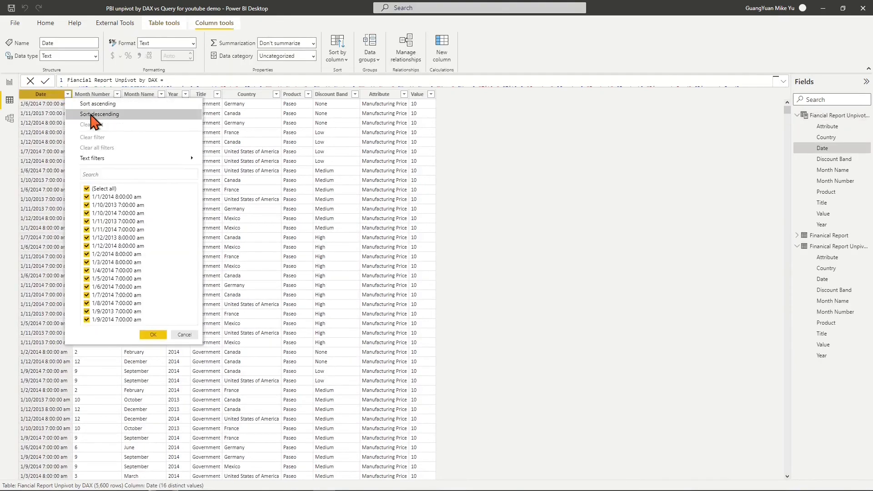
Step: Sort the DAX table by Date, check the three tables in Model view, then reselect the Unpivot by Query table
{"action": "left_click", "coordinate": [9, 118]}
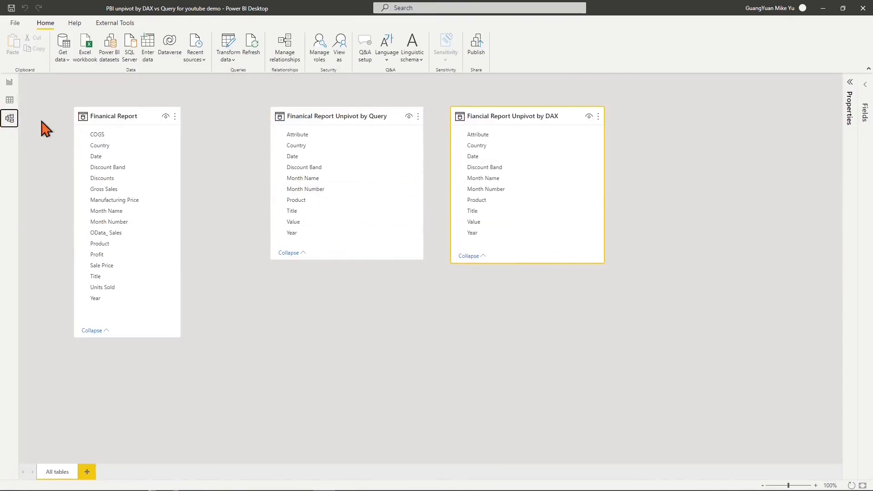
{"action": "left_click", "coordinate": [9, 118]}
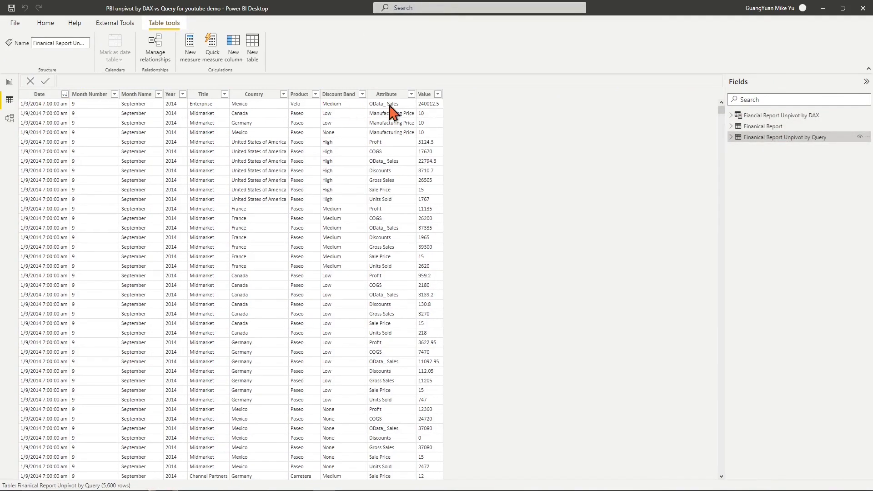
{"action": "left_click", "coordinate": [783, 116]}
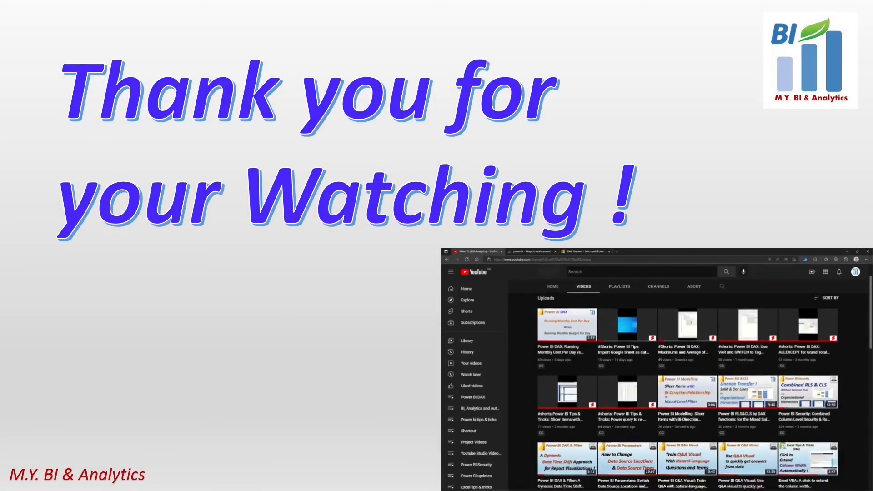
Step: Scroll to the closing thank-you screen with the channel's video list
{"action": "scroll", "scroll_direction": "down", "scroll_amount": 3}
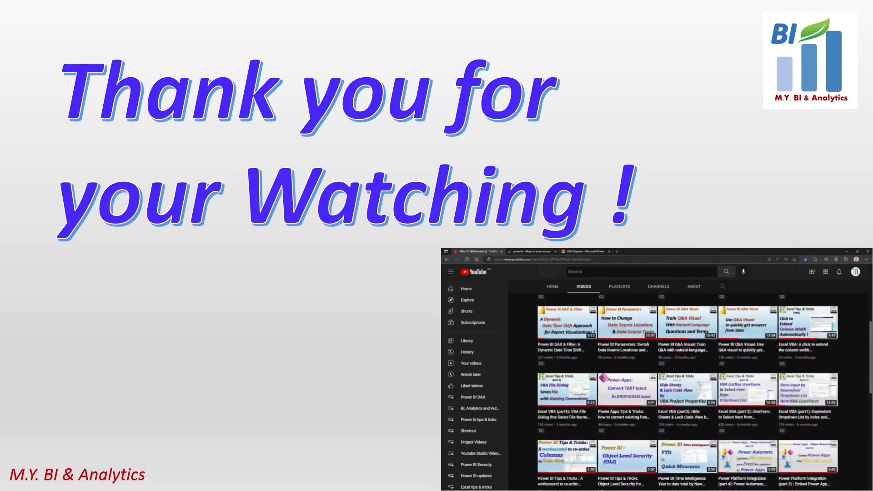
{"action": "scroll", "scroll_direction": "down", "scroll_amount": 3}
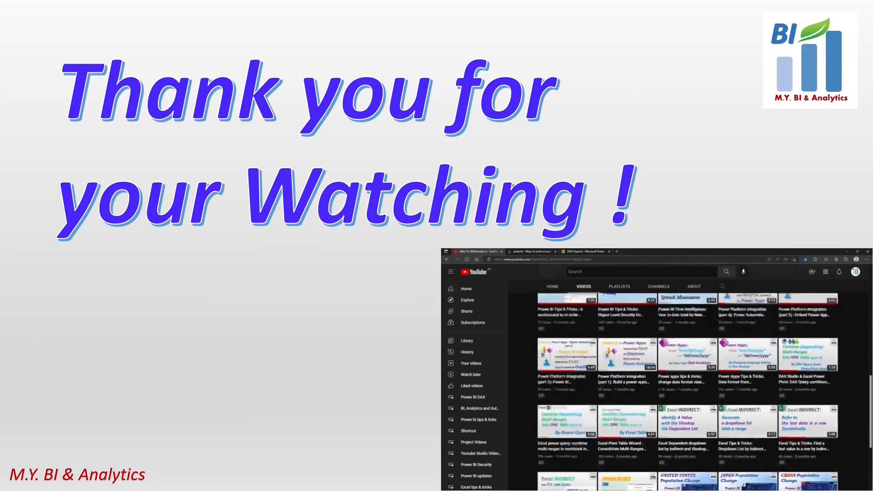